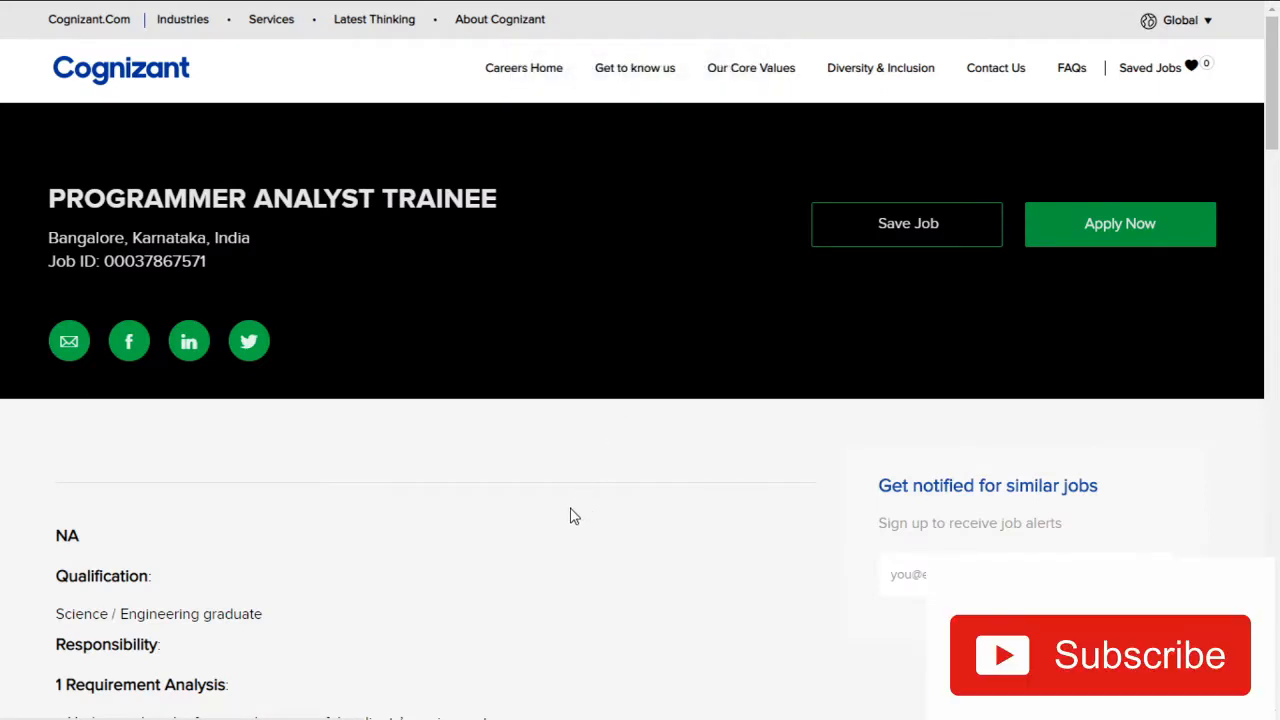
pyautogui.moveTo(398, 306)
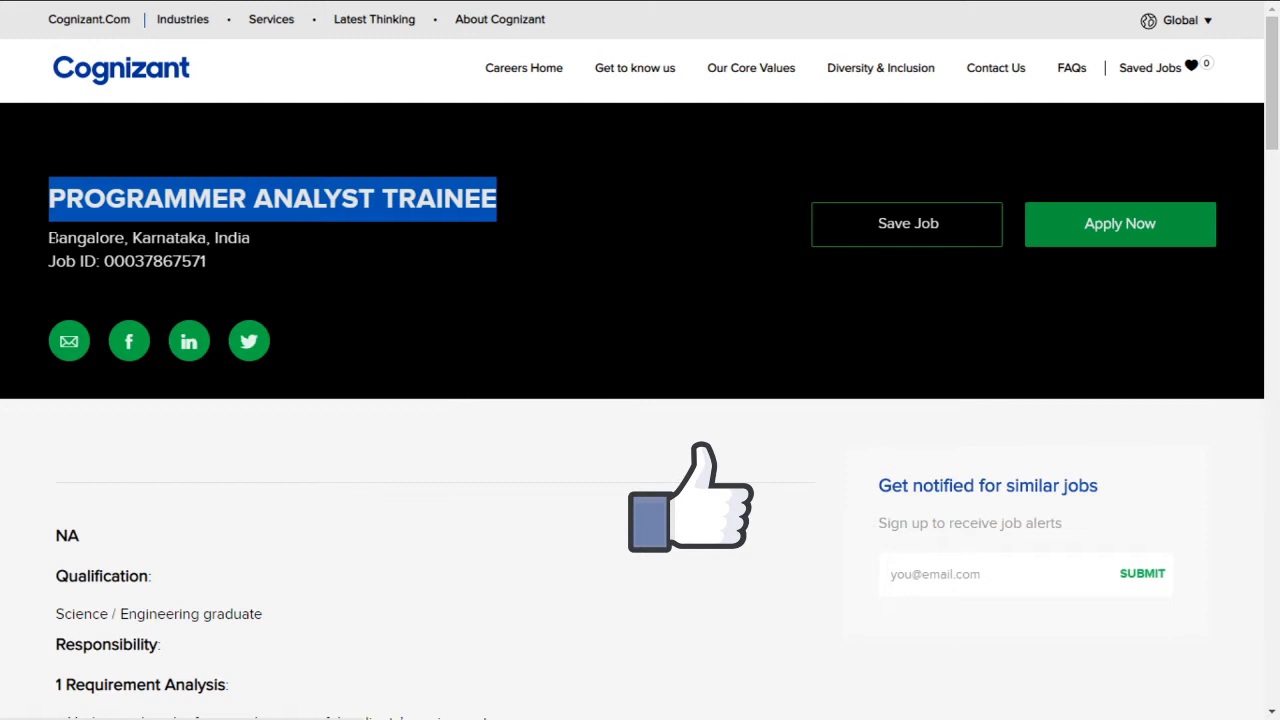
# Scroll past the Programmer Analyst Trainee header to the Qualification section
pyautogui.scroll(-3)
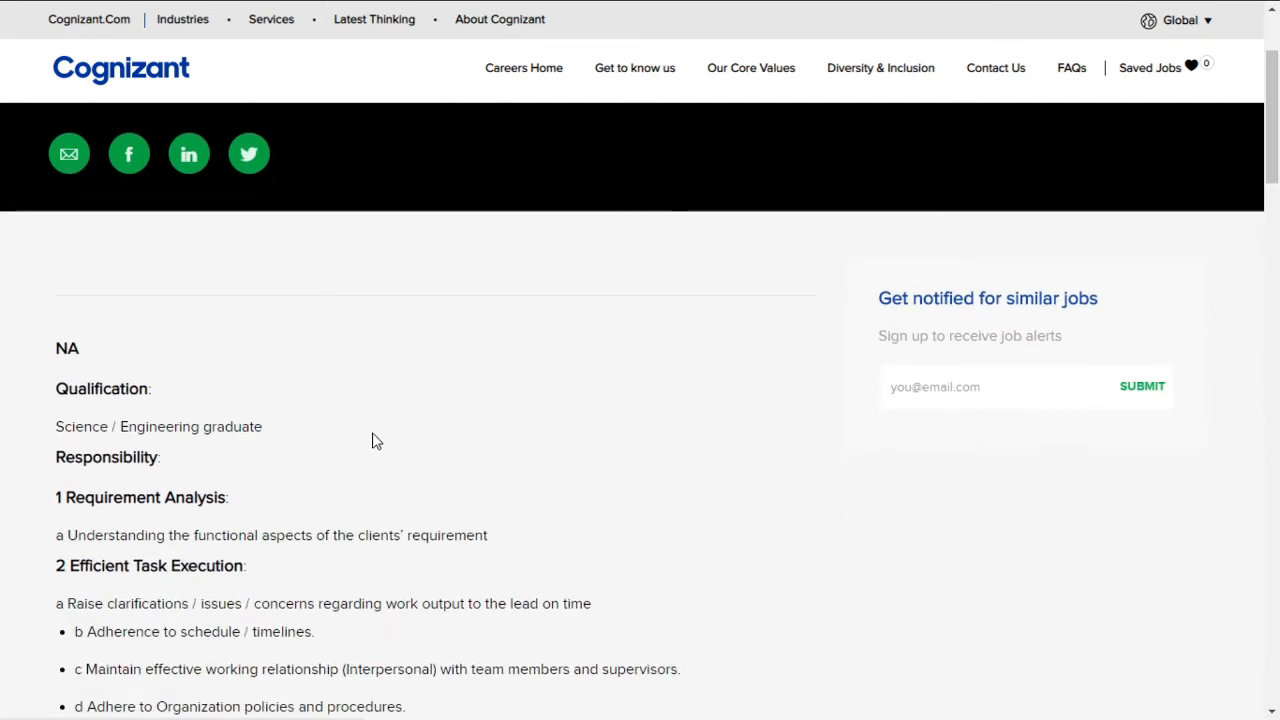
# Review the Science/Engineering graduate qualification and the first requirement-analysis duty, moving on to task execution
pyautogui.scroll(-3)
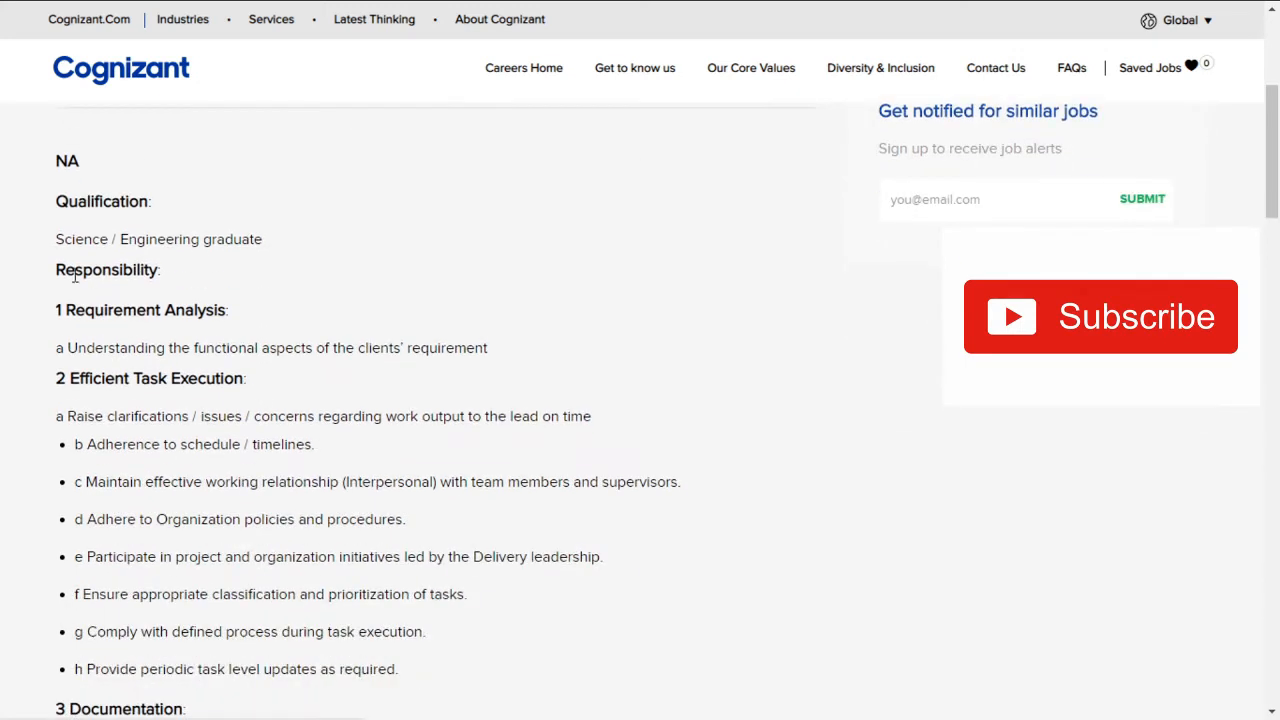
pyautogui.doubleClick(160, 240)
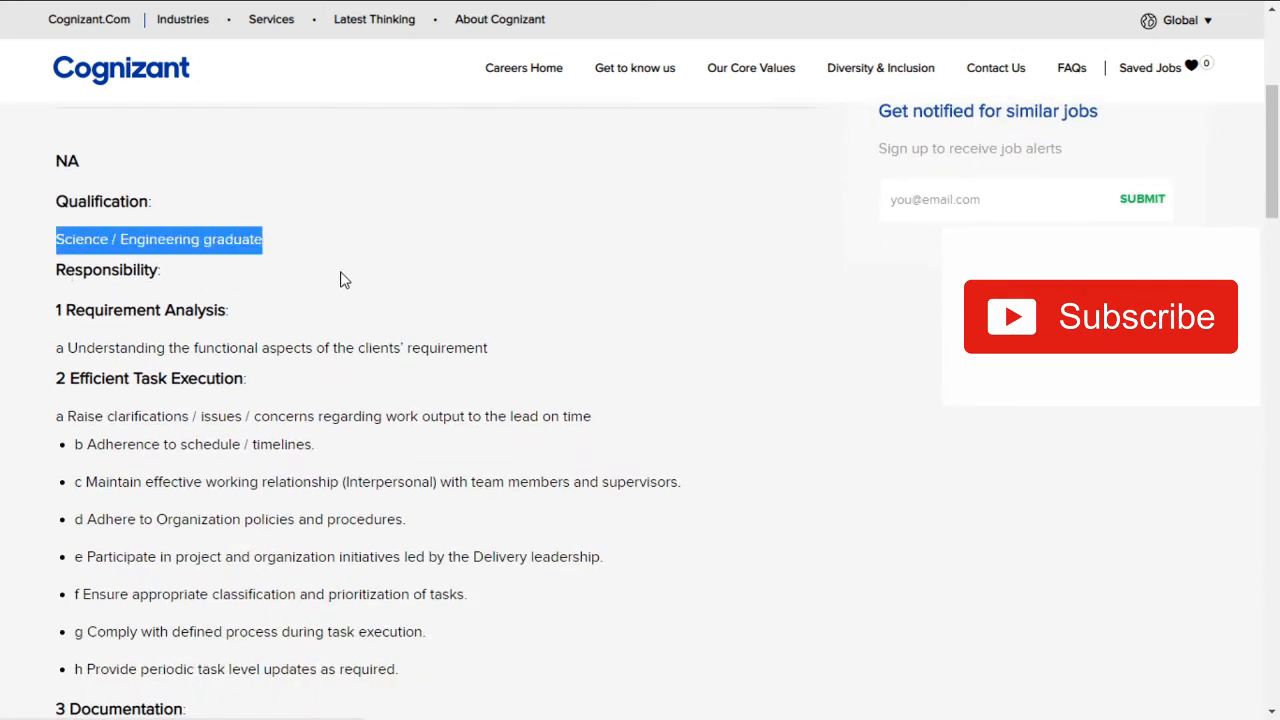
pyautogui.scroll(-3)
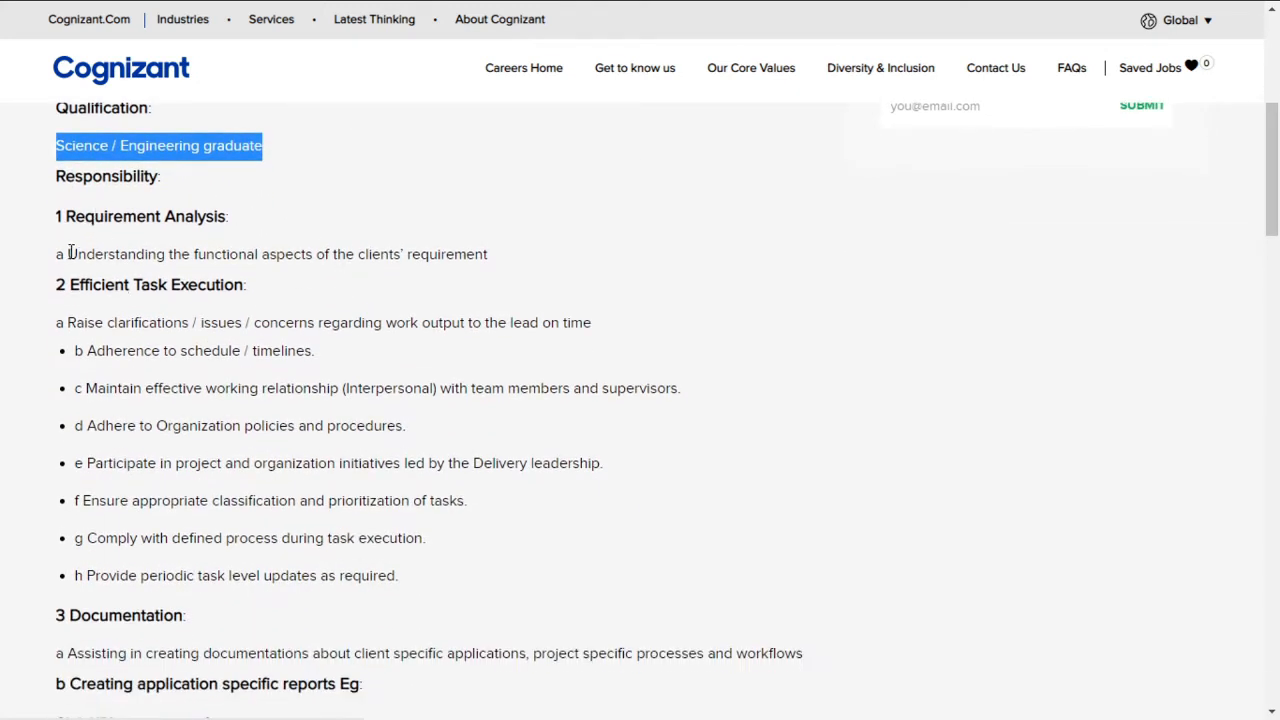
pyautogui.moveTo(68, 254); pyautogui.dragTo(476, 254)
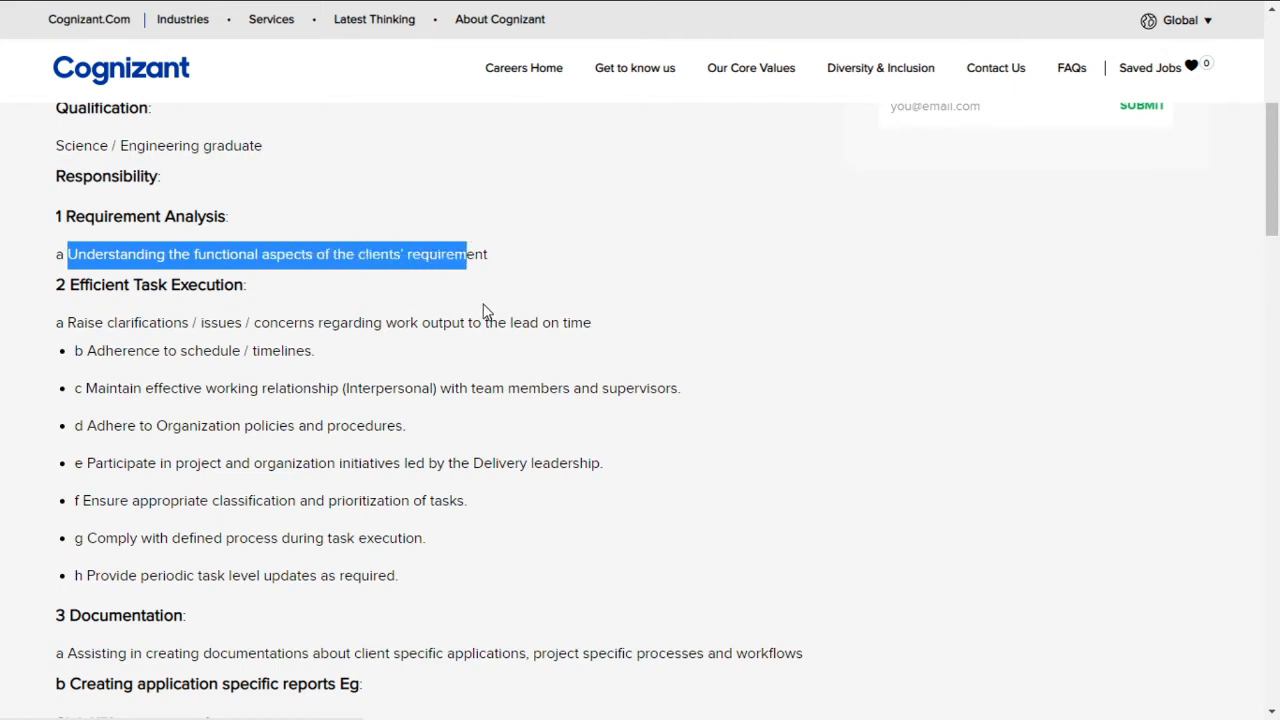
pyautogui.scroll(-3)
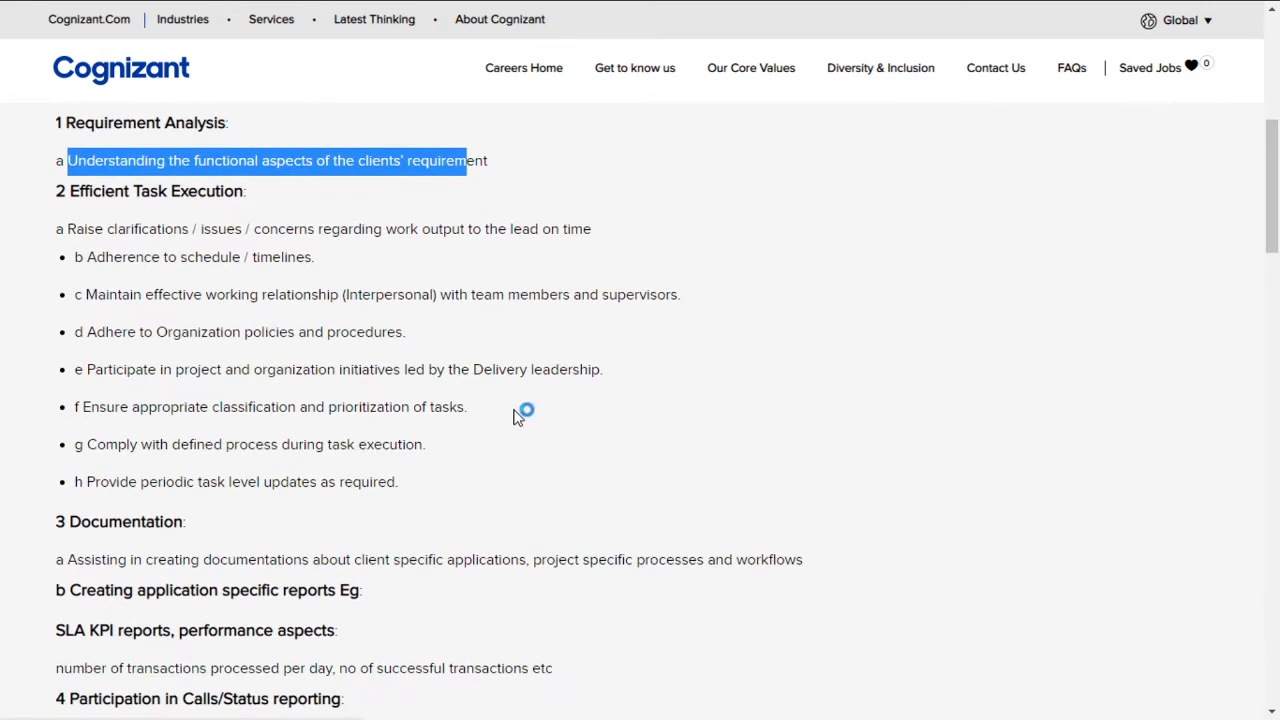
# Review the first Learning / Training duty and the client application suites phrase
pyautogui.scroll(-3)
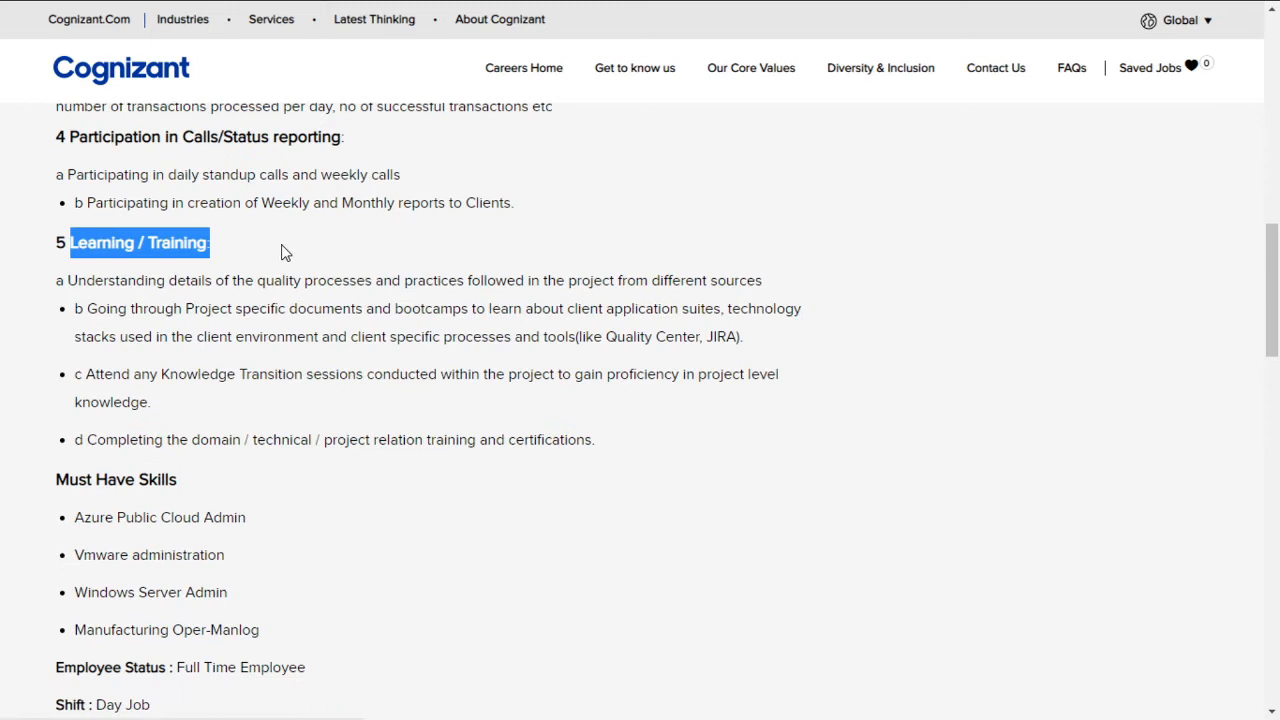
pyautogui.click(230, 422)
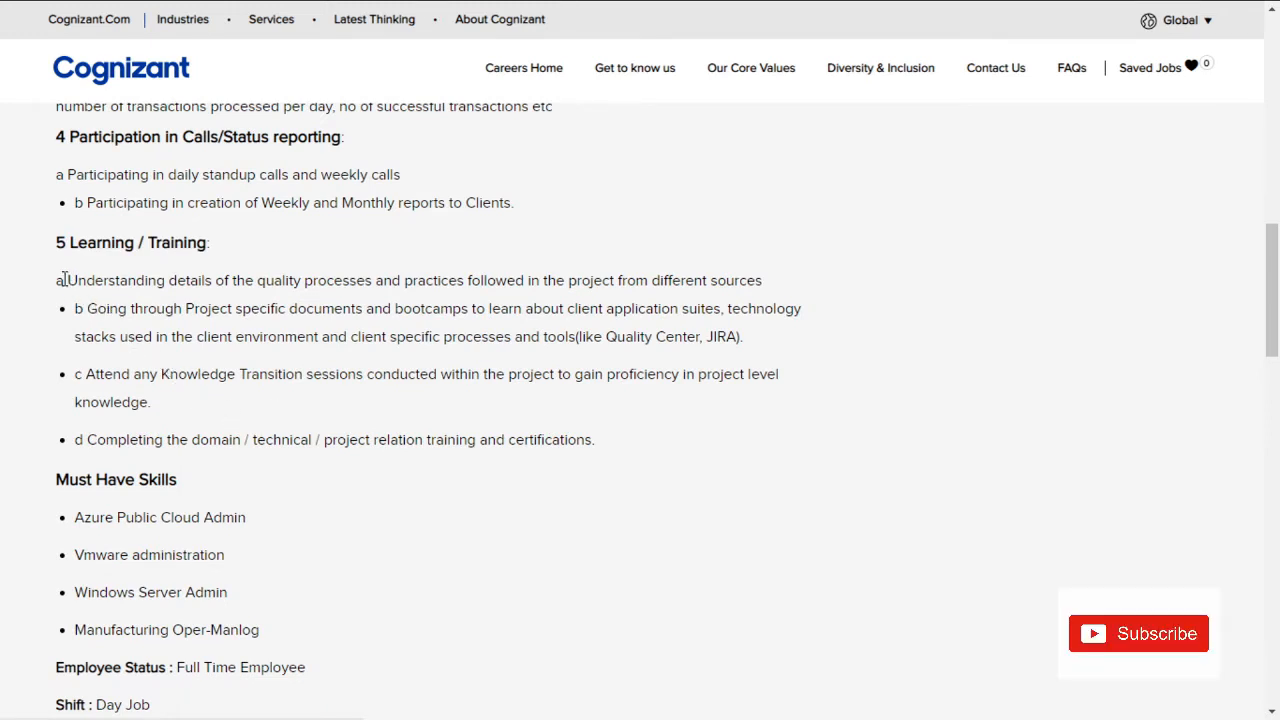
pyautogui.moveTo(68, 280); pyautogui.dragTo(480, 280)
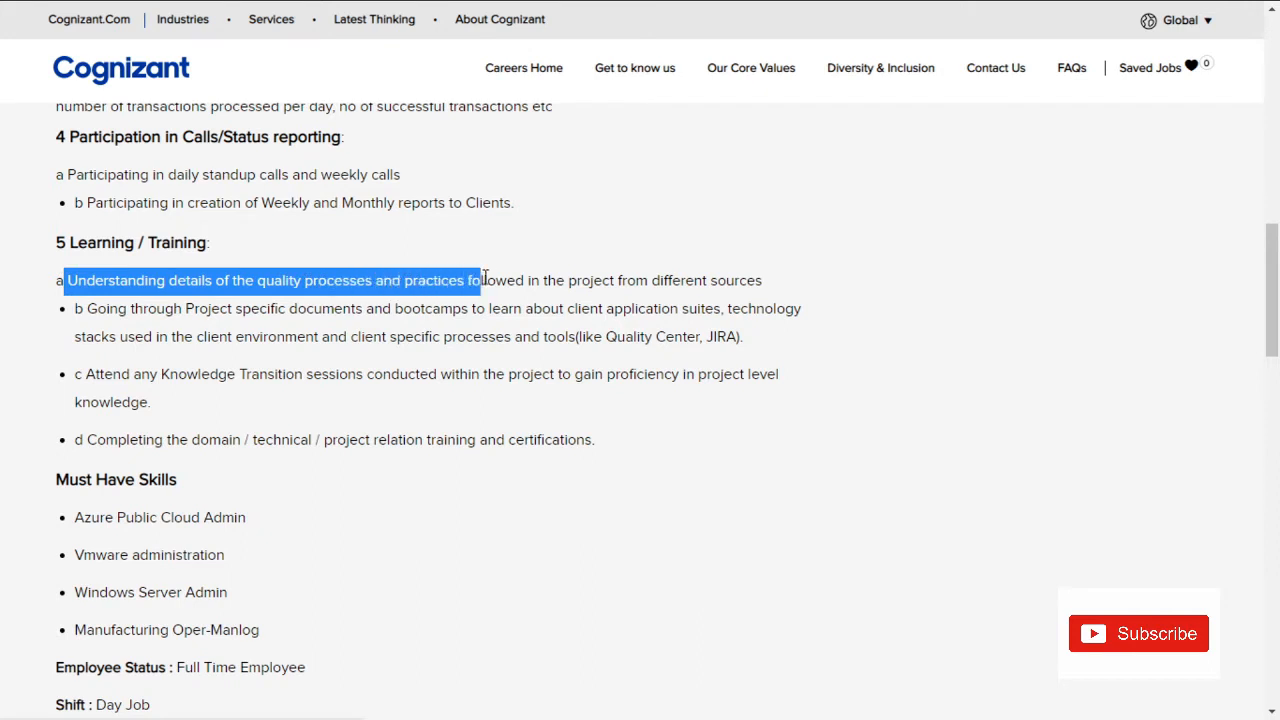
pyautogui.moveTo(480, 280); pyautogui.dragTo(762, 280)
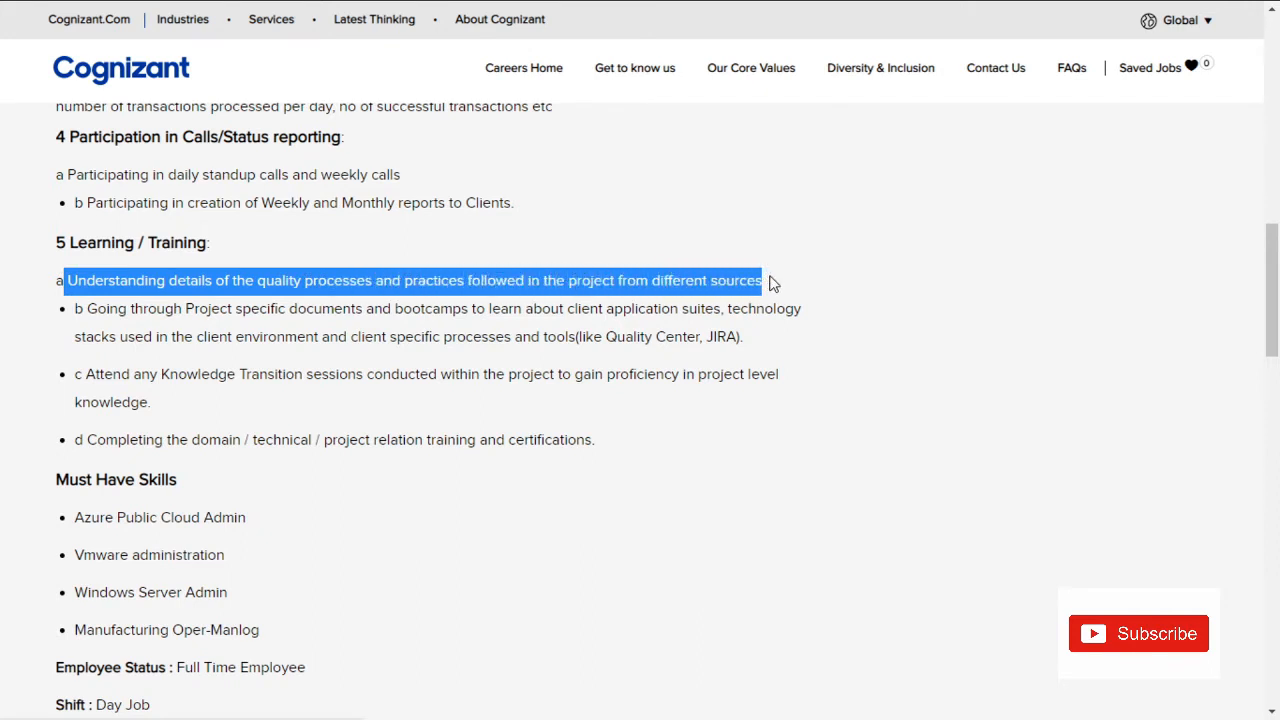
pyautogui.click(314, 308)
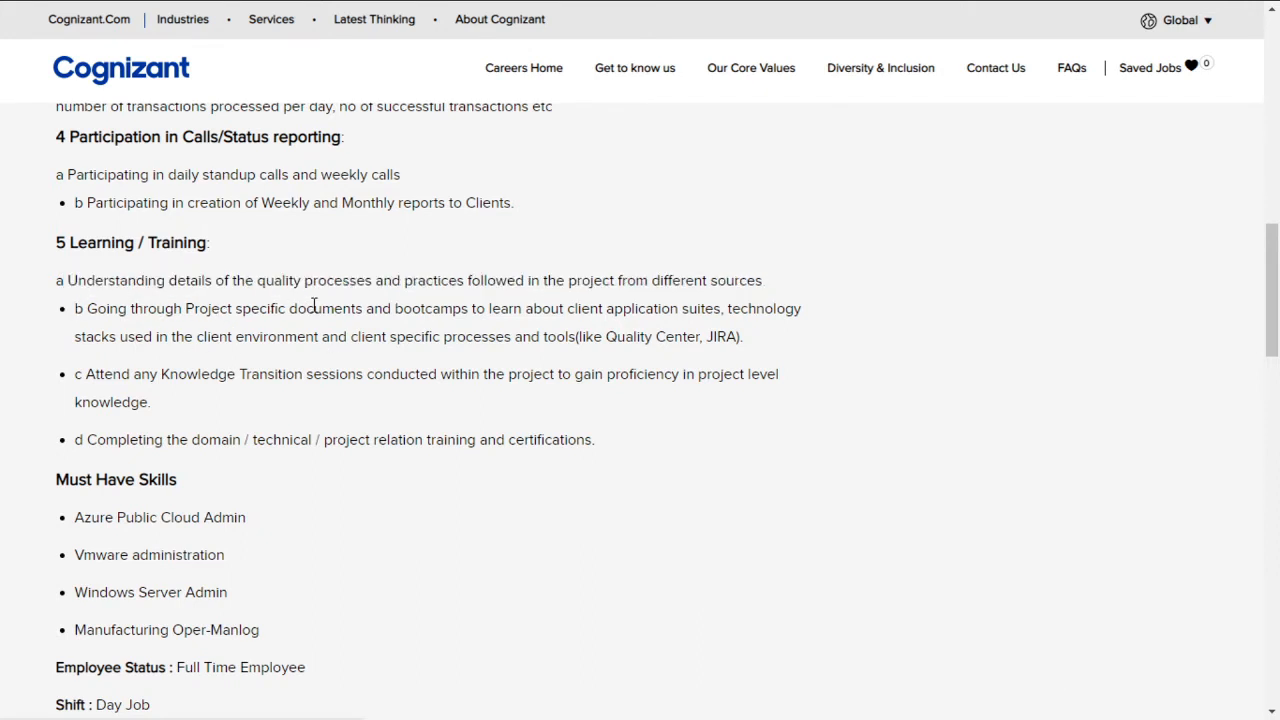
pyautogui.moveTo(552, 310)
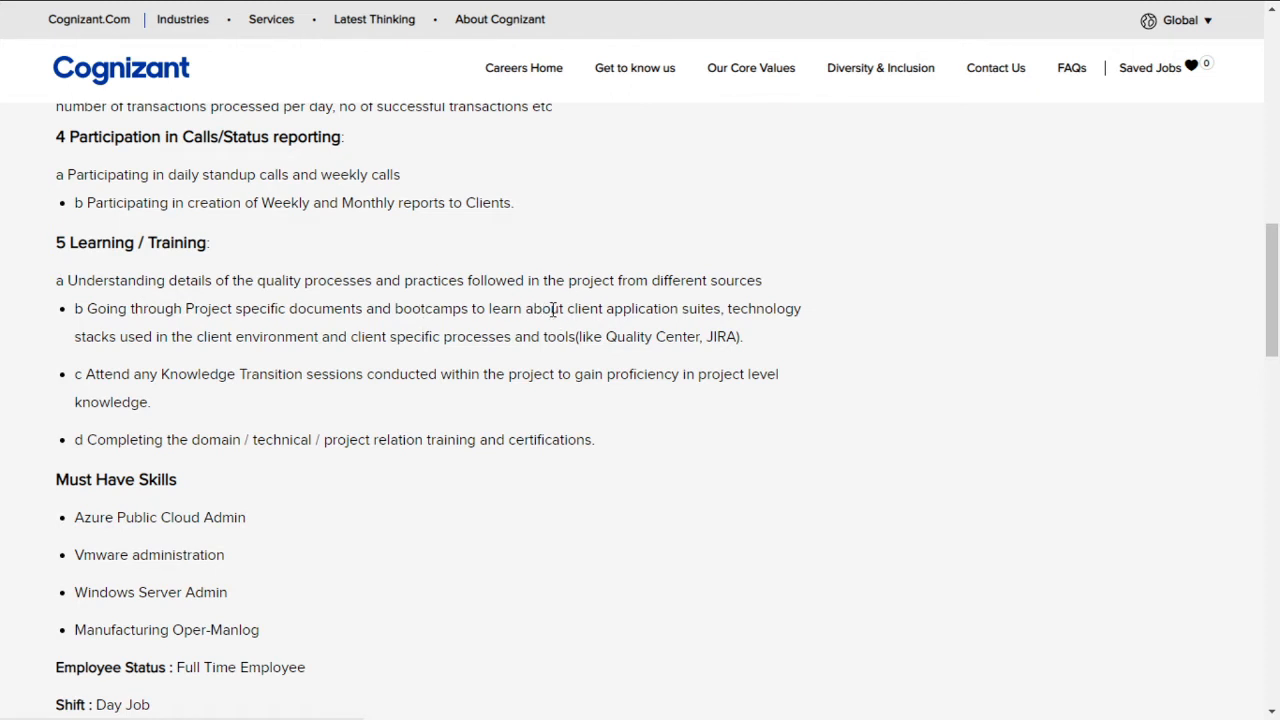
pyautogui.moveTo(556, 308); pyautogui.dragTo(800, 308)
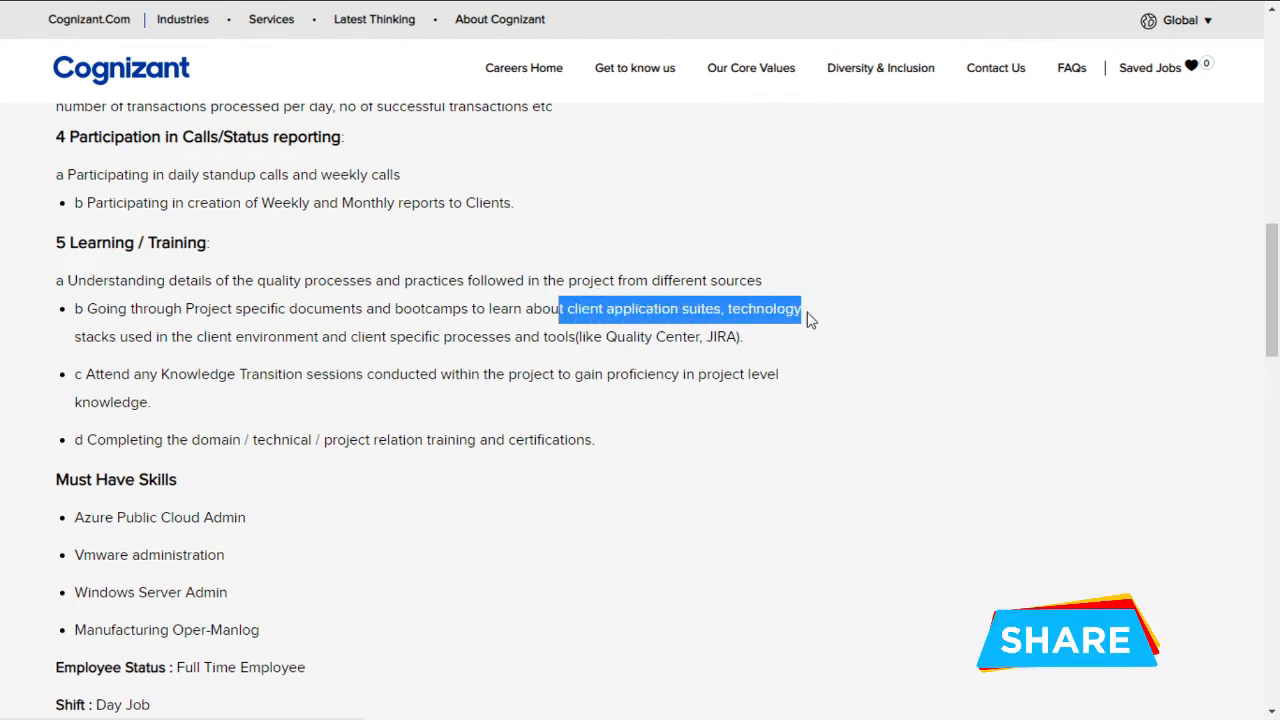
pyautogui.moveTo(404, 368)
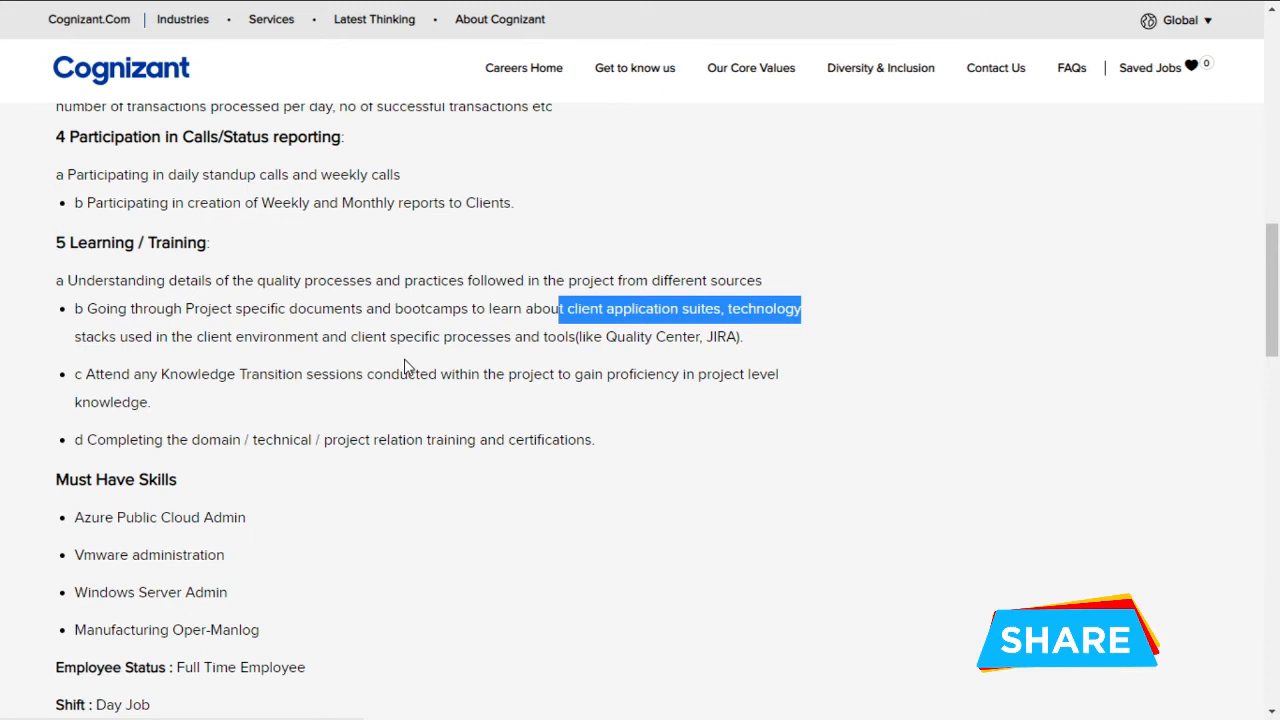
pyautogui.moveTo(592, 344)
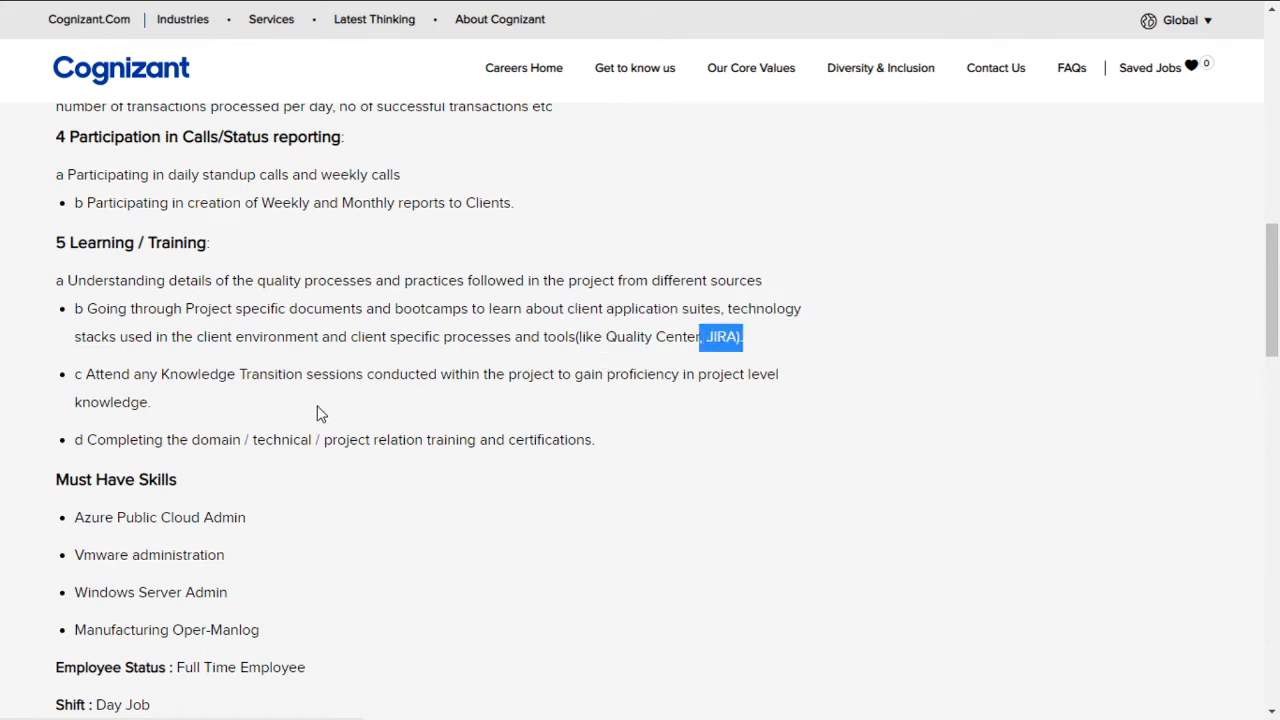
pyautogui.moveTo(350, 392)
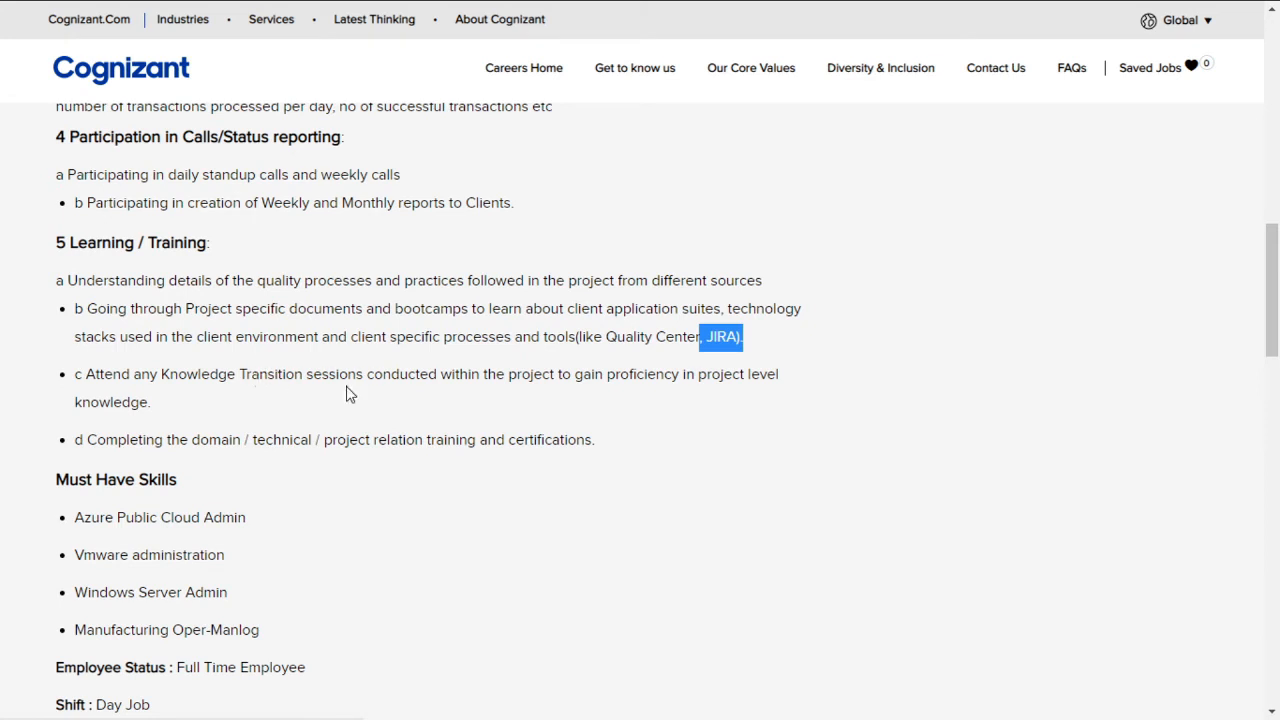
pyautogui.moveTo(452, 400)
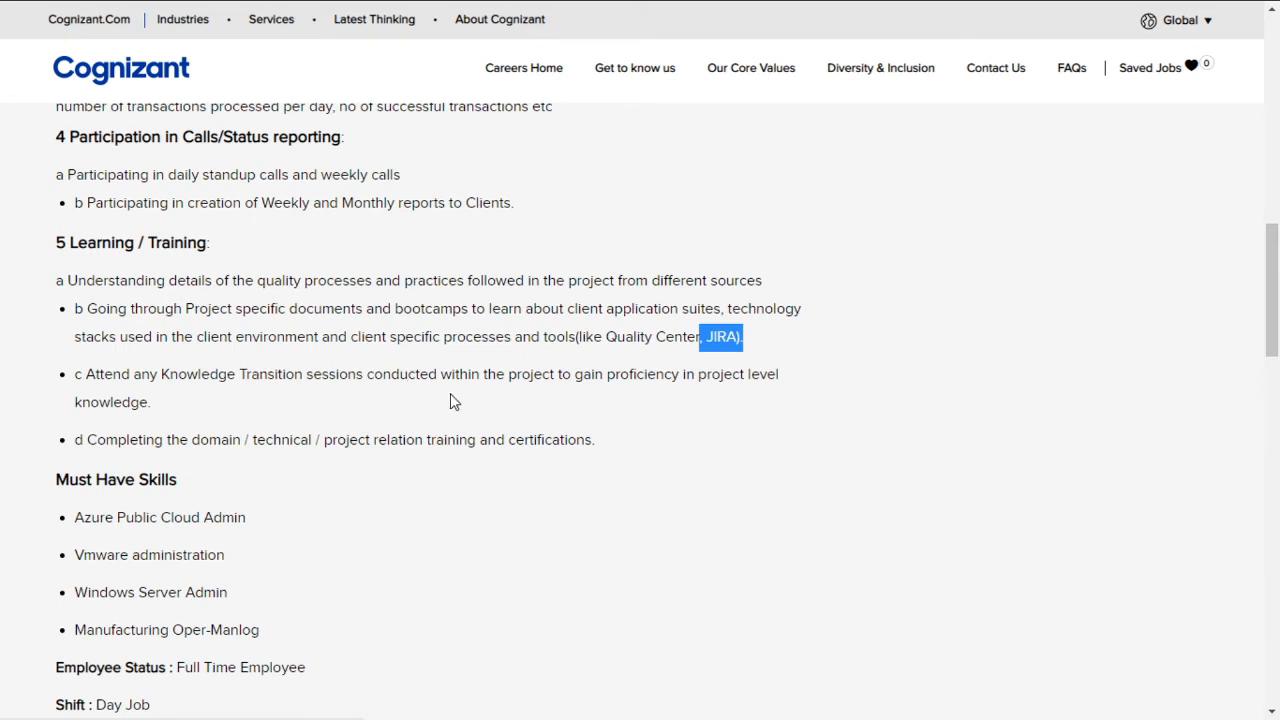
pyautogui.scroll(-3)
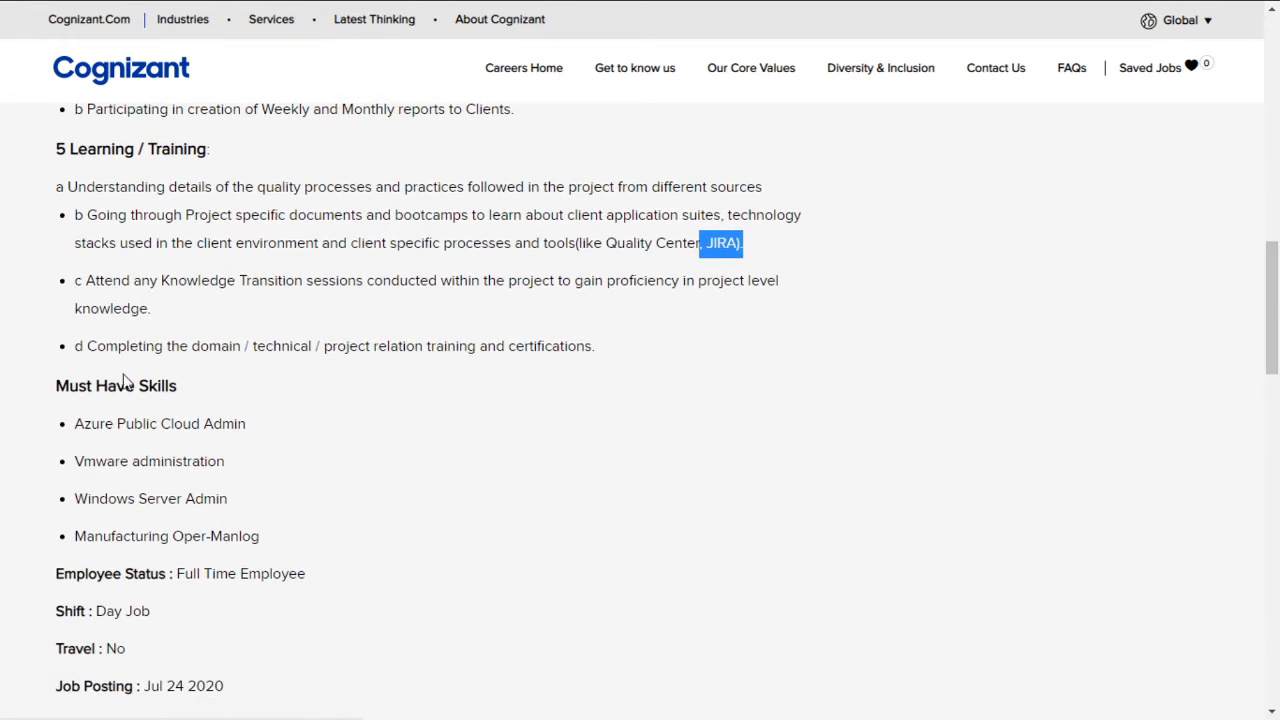
pyautogui.doubleClick(364, 346)
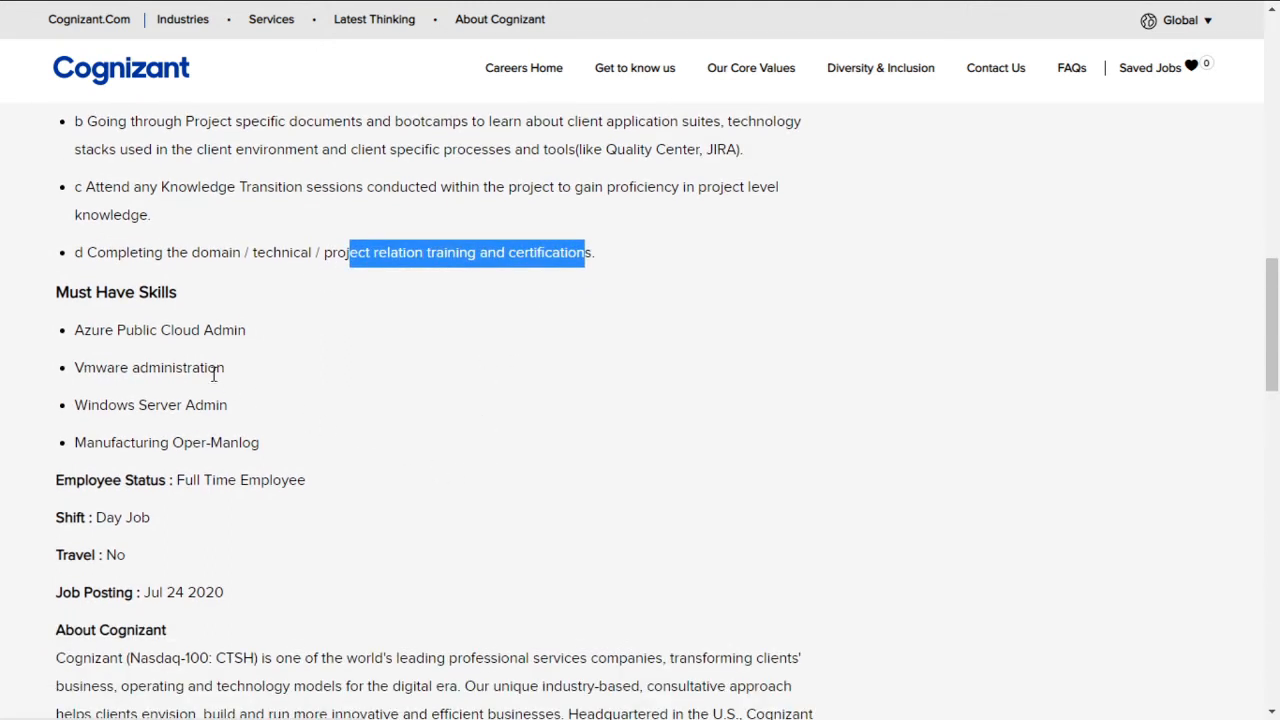
pyautogui.moveTo(268, 452)
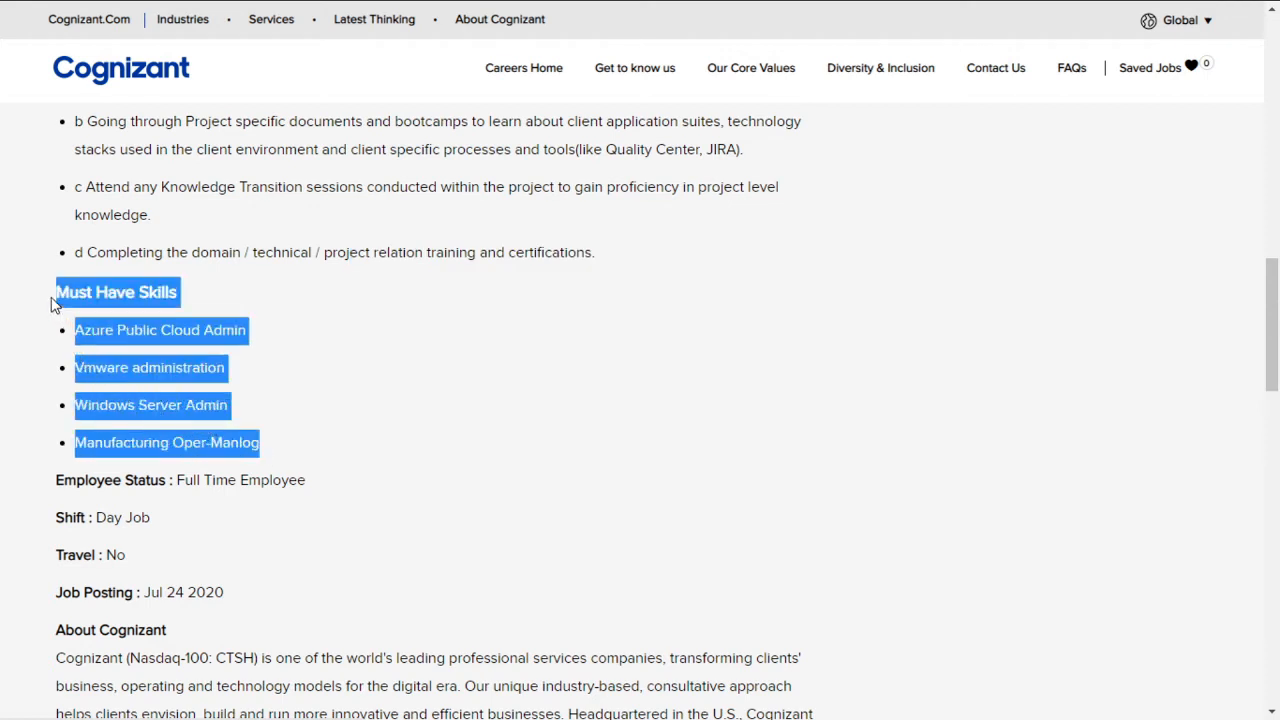
pyautogui.moveTo(192, 424)
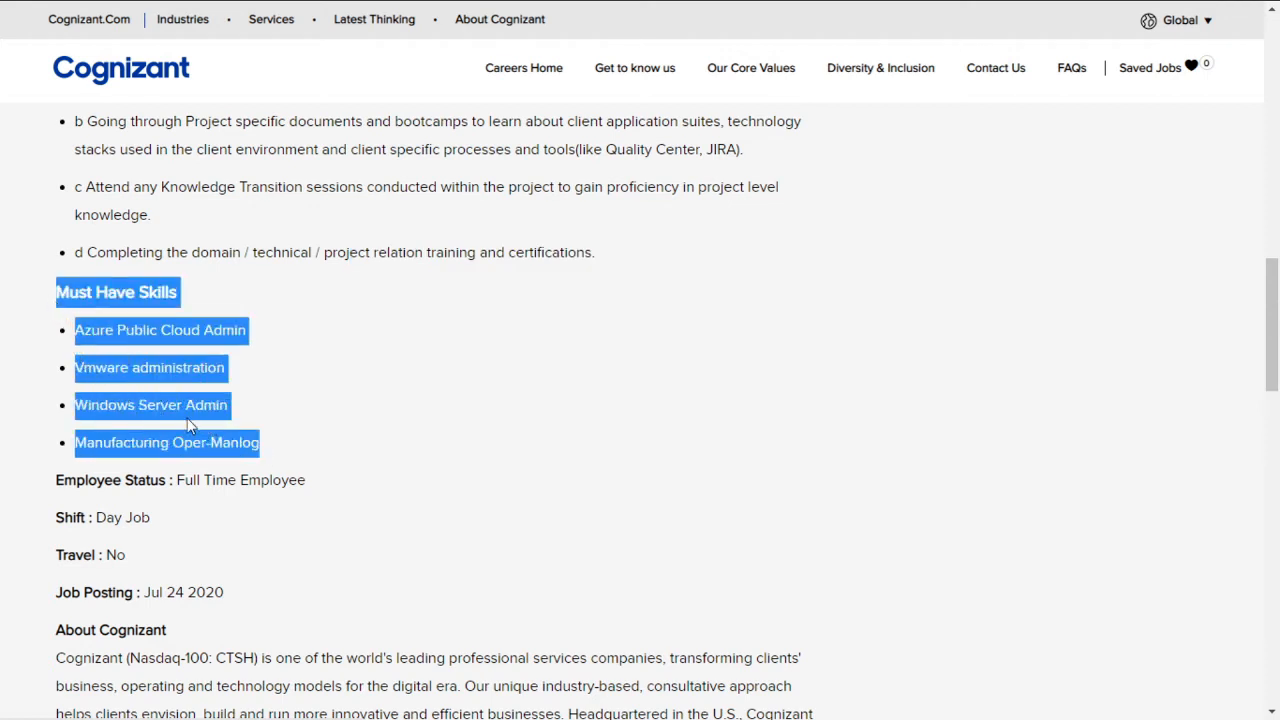
pyautogui.click(70, 348)
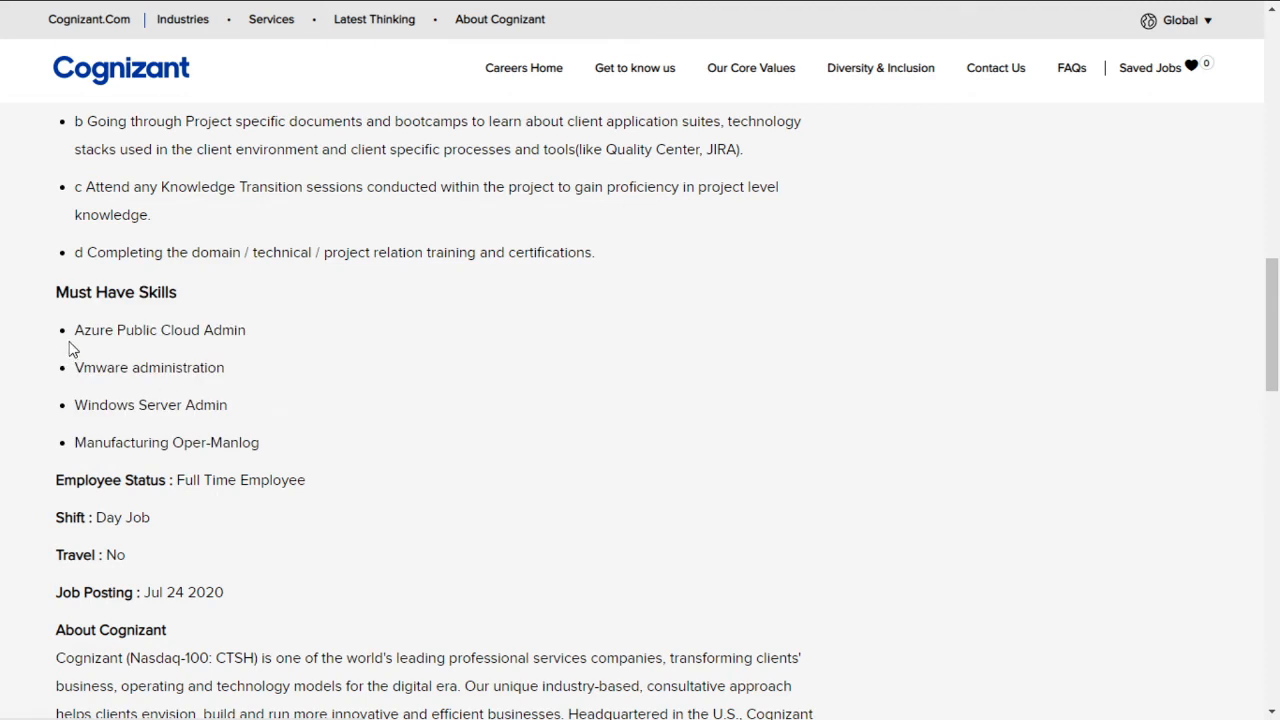
pyautogui.doubleClick(160, 328)
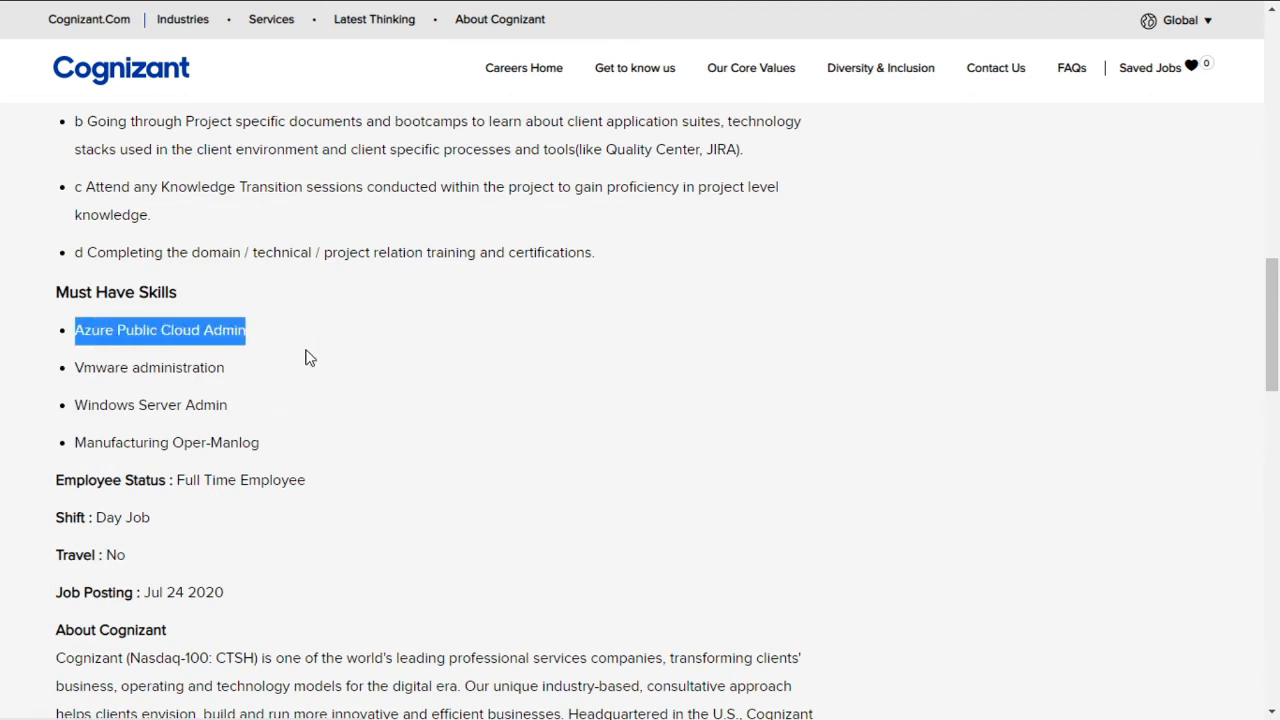
pyautogui.doubleClick(148, 368)
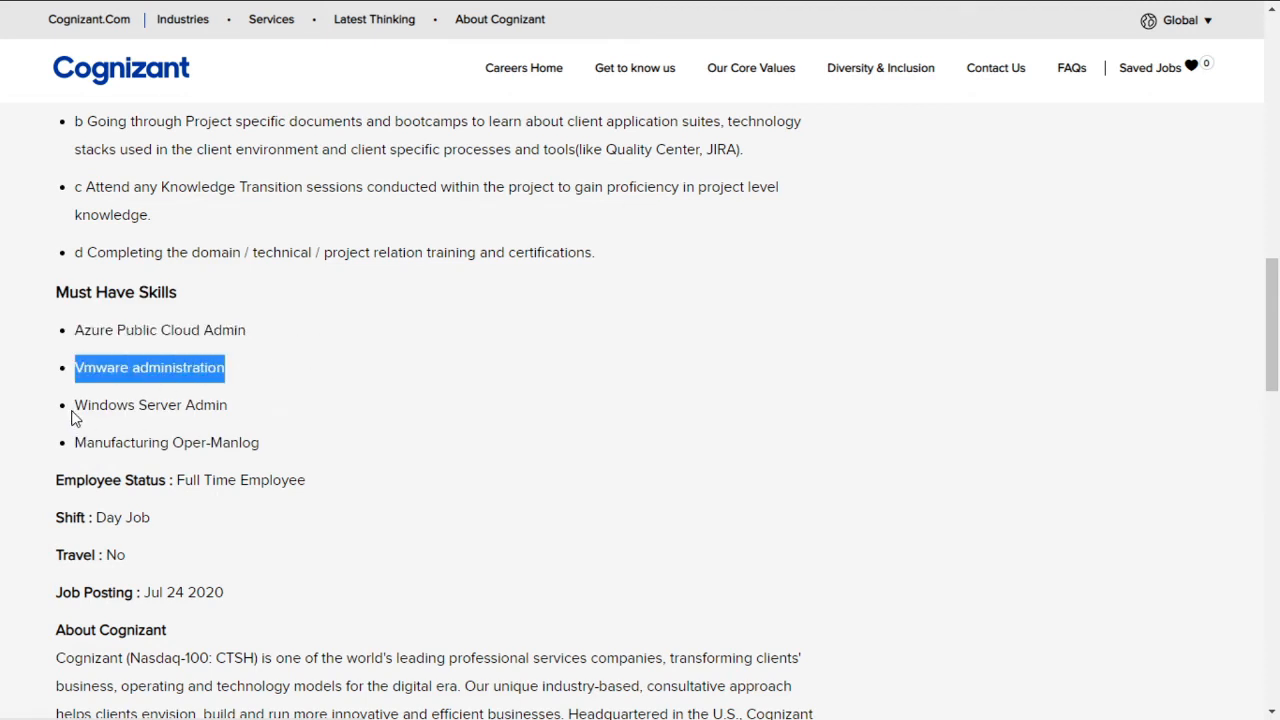
pyautogui.doubleClick(166, 442)
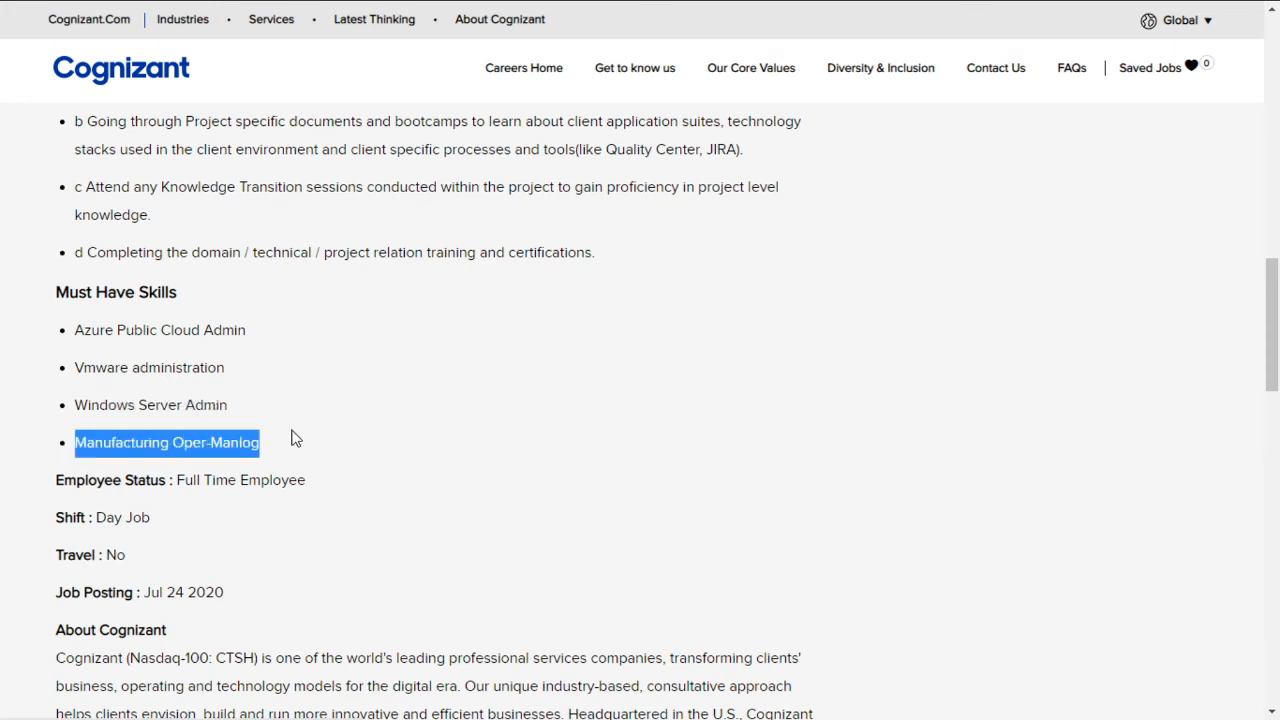
pyautogui.scroll(-3)
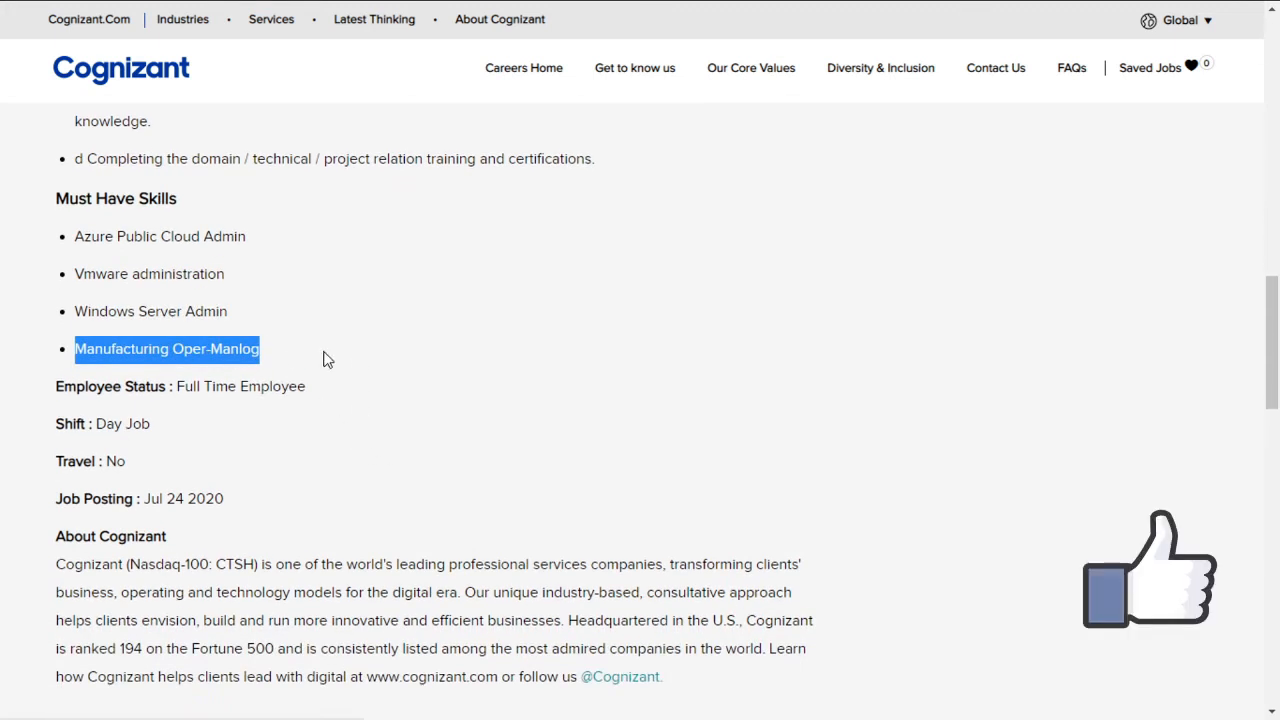
pyautogui.doubleClick(240, 386)
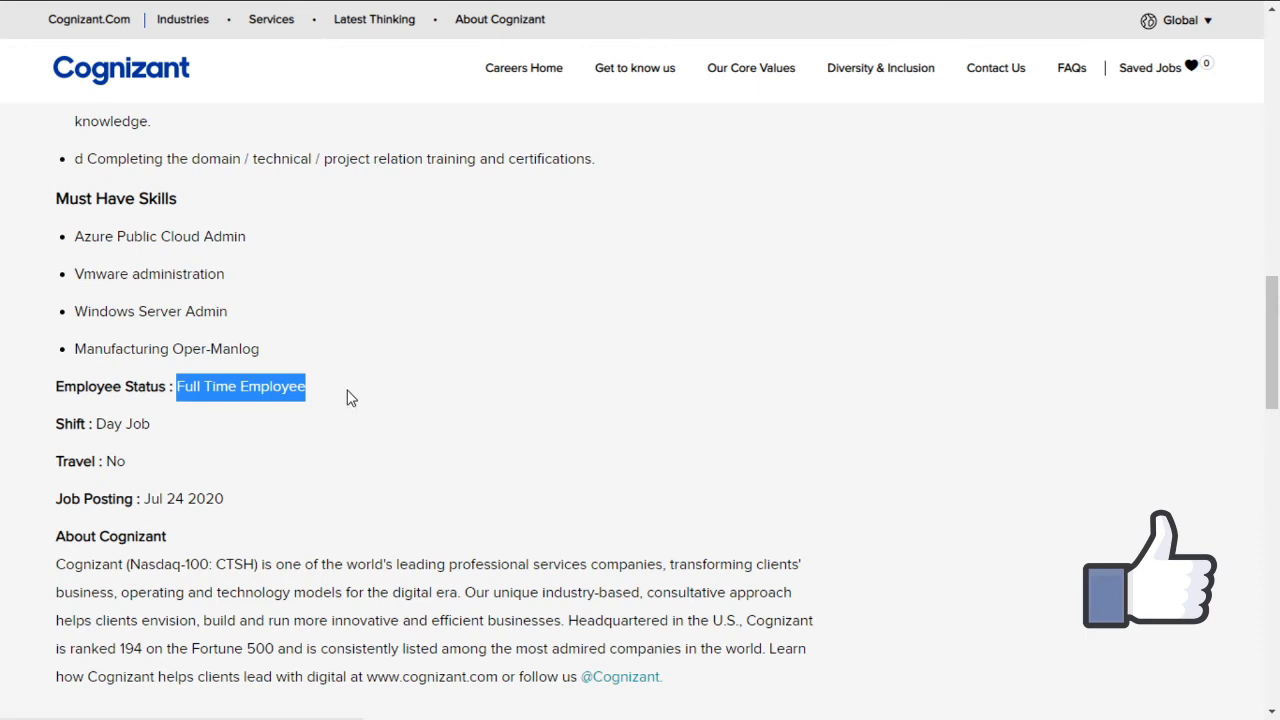
pyautogui.scroll(-3)
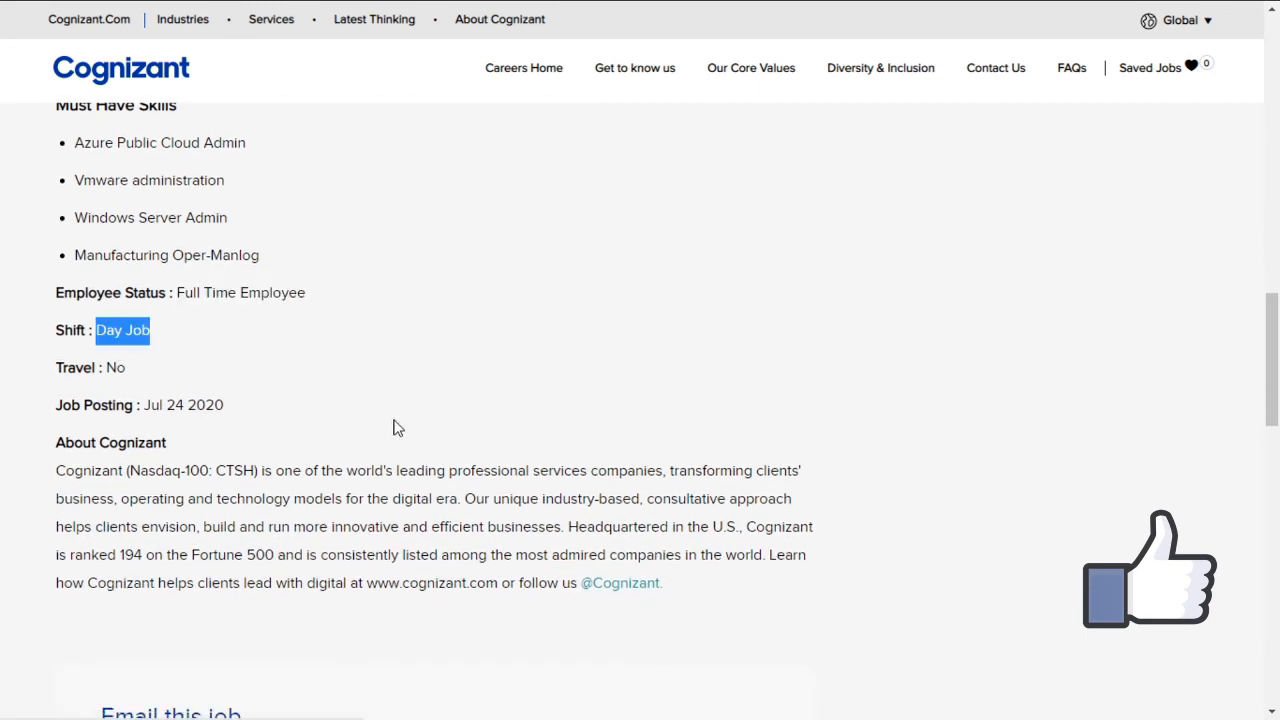
pyautogui.scroll(-3)
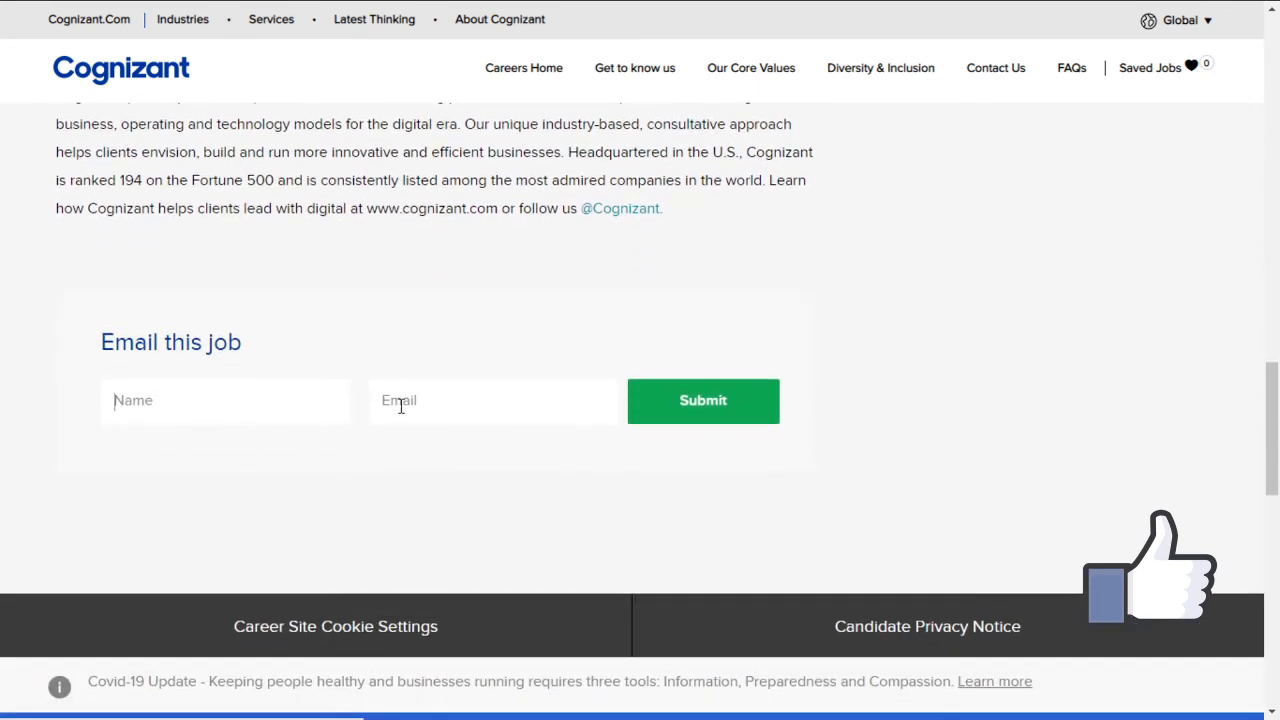
pyautogui.moveTo(490, 438)
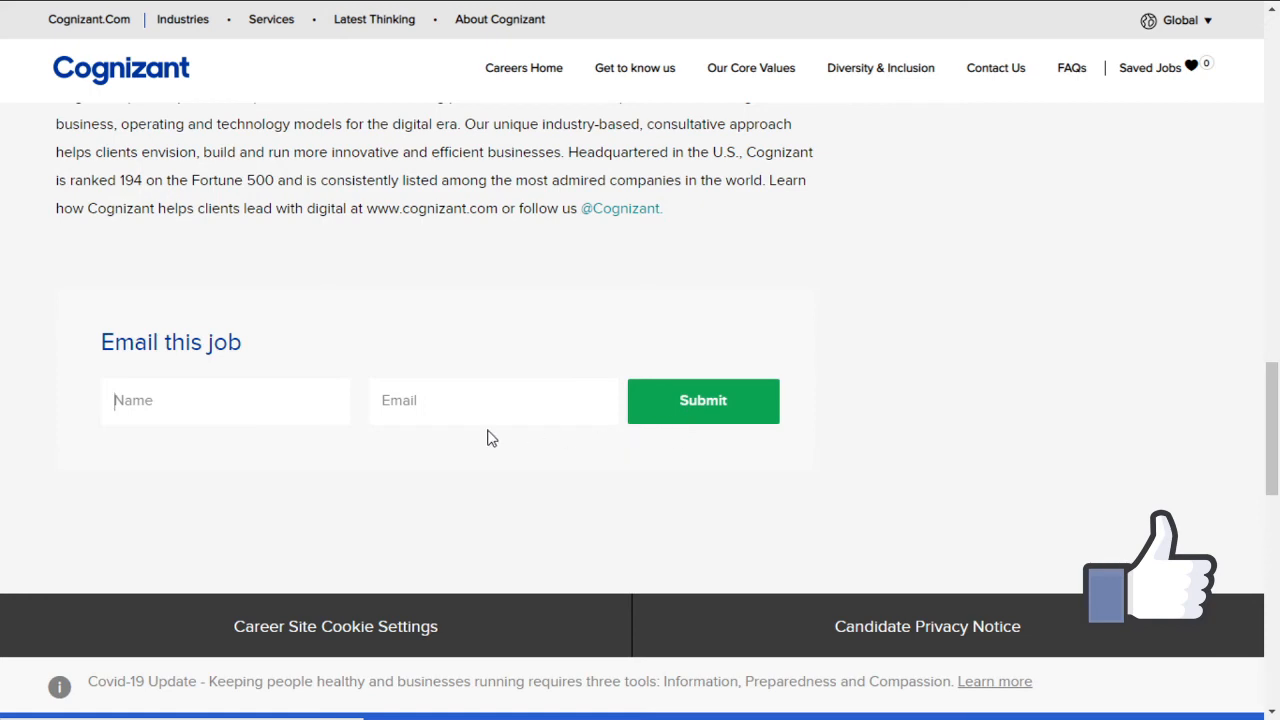
pyautogui.scroll(3)
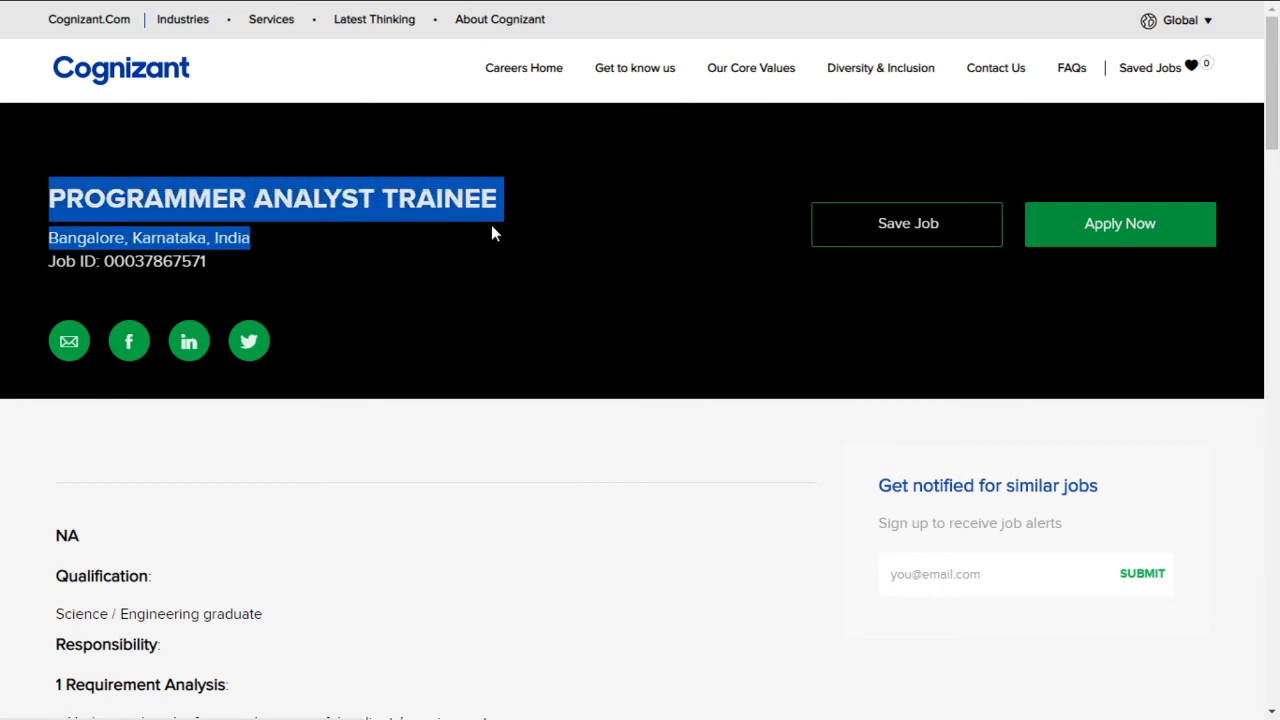
pyautogui.moveTo(248, 116)
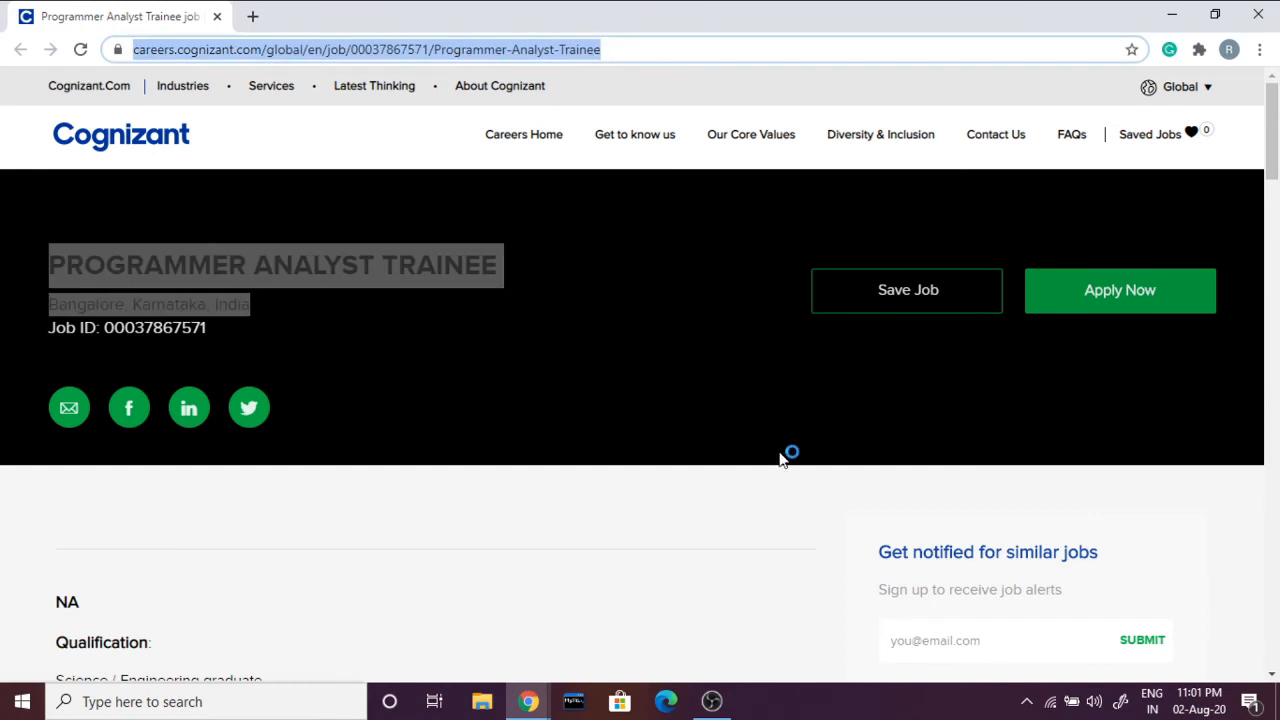
pyautogui.moveTo(768, 452)
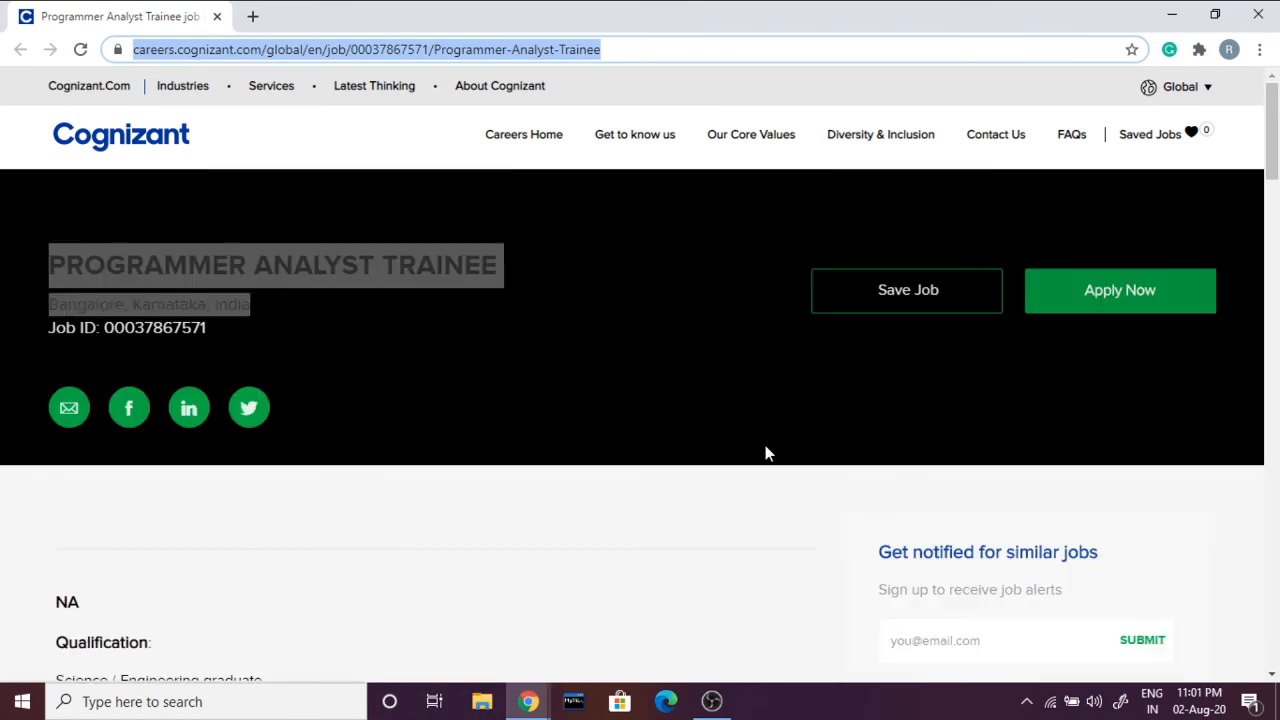
# Scroll back toward the posting header with the Save Job and Apply Now buttons
pyautogui.scroll(-3)
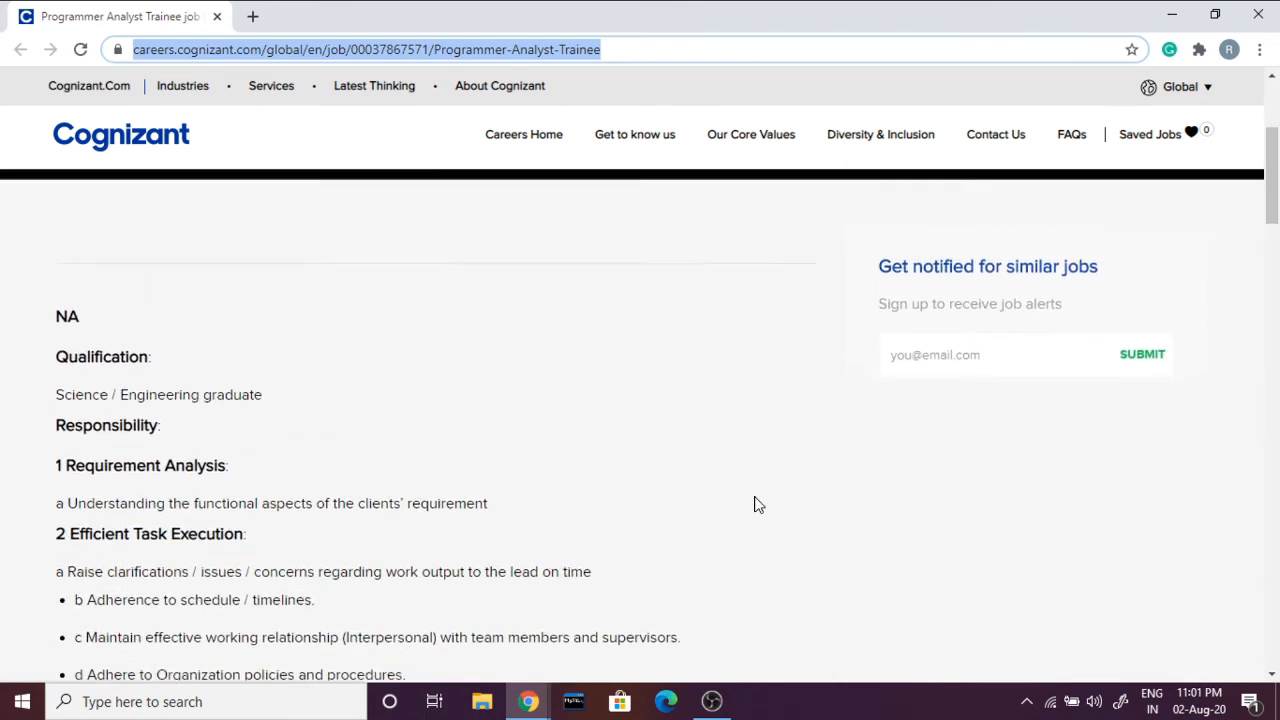
pyautogui.scroll(3)
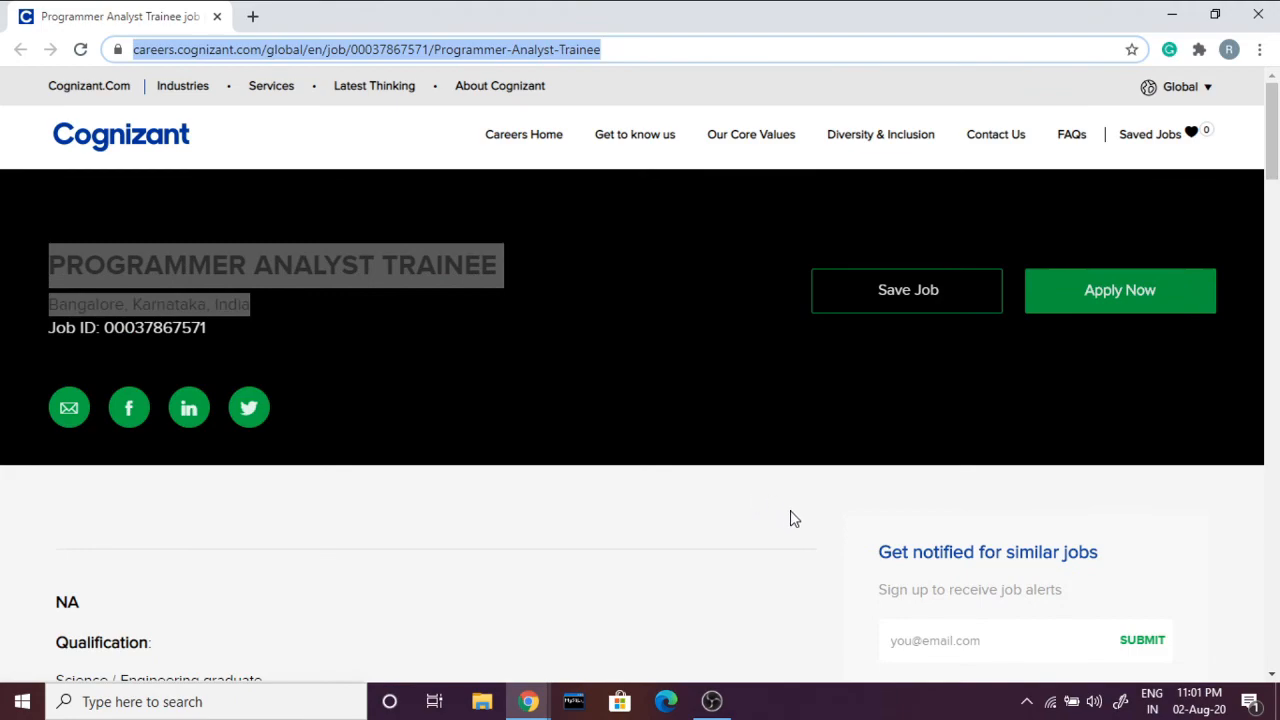